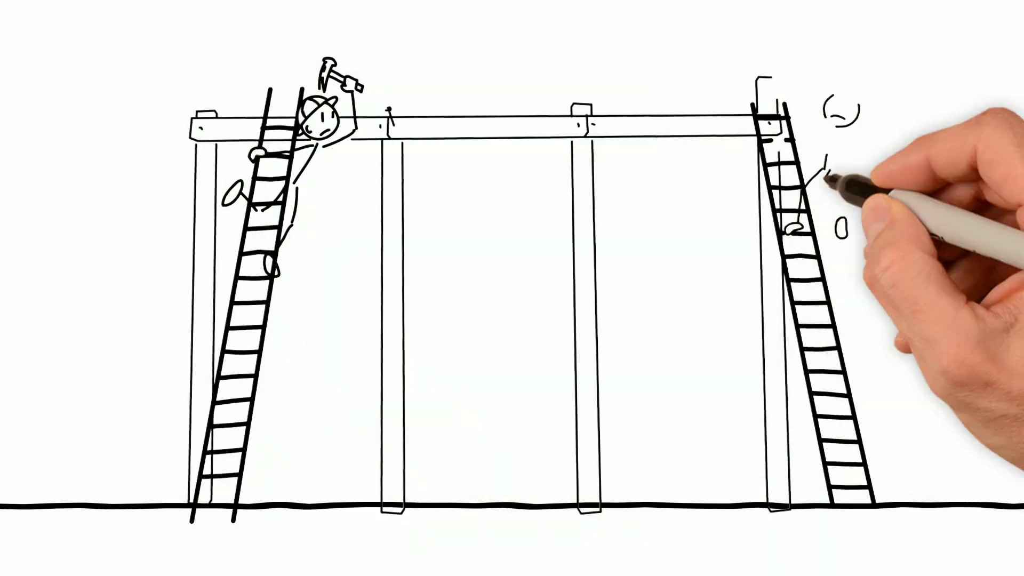
mouse_move(846, 117)
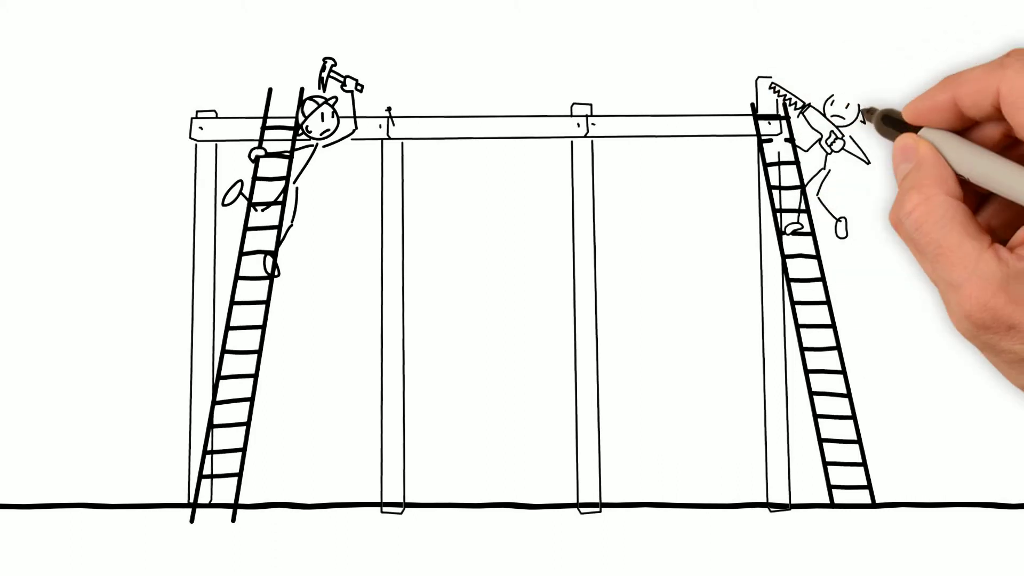